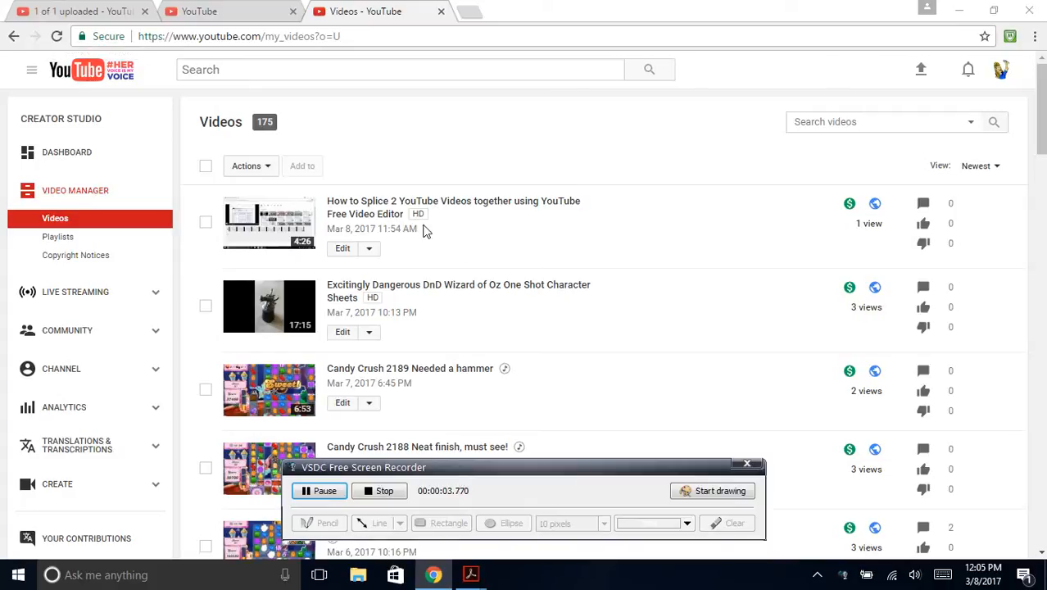
{"action": "mouse_move", "coordinate": [264, 361]}
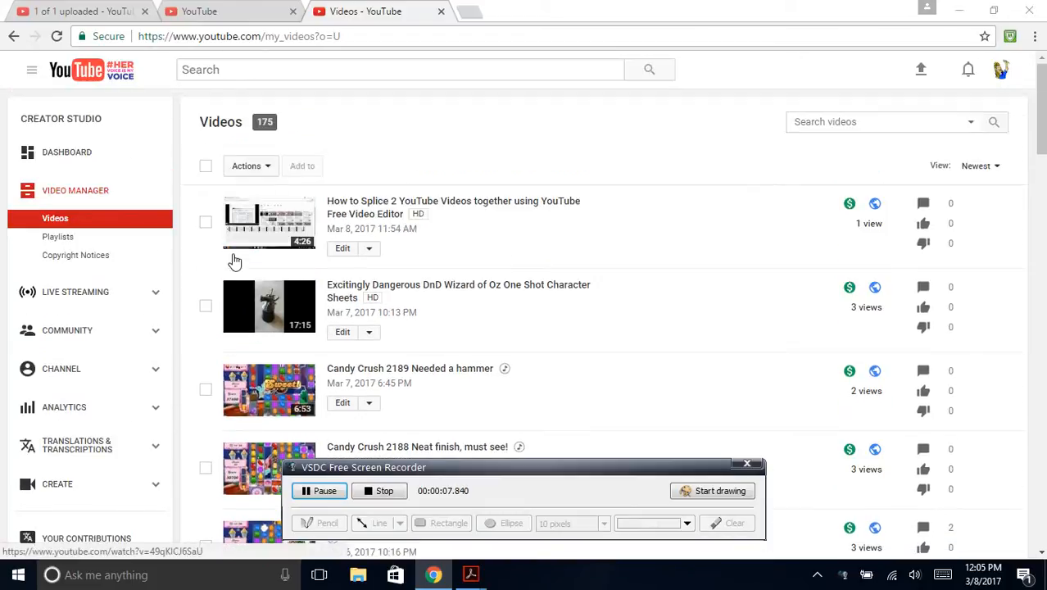
{"action": "mouse_move", "coordinate": [64, 106]}
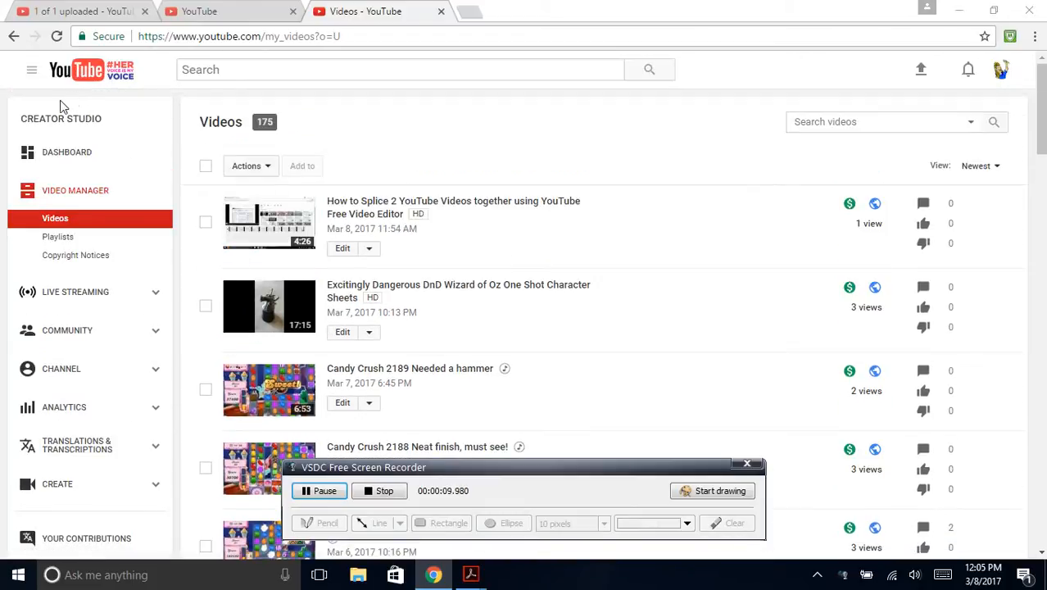
{"action": "mouse_move", "coordinate": [74, 190]}
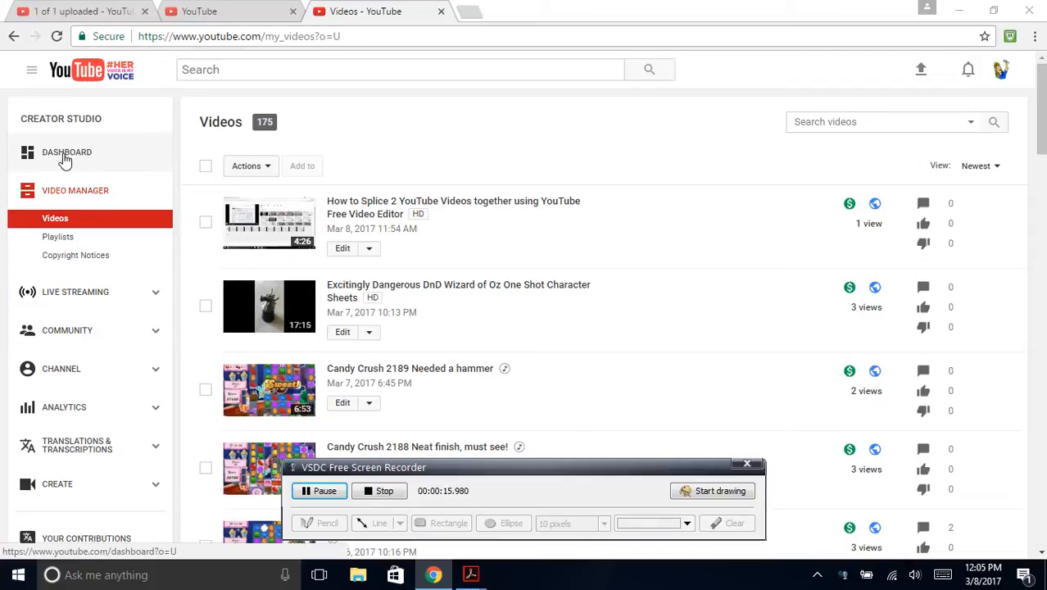
- Scroll down the Creator Studio sidebar toward the Video Editor entry
{"action": "scroll", "scroll_direction": "down", "scroll_amount": 3}
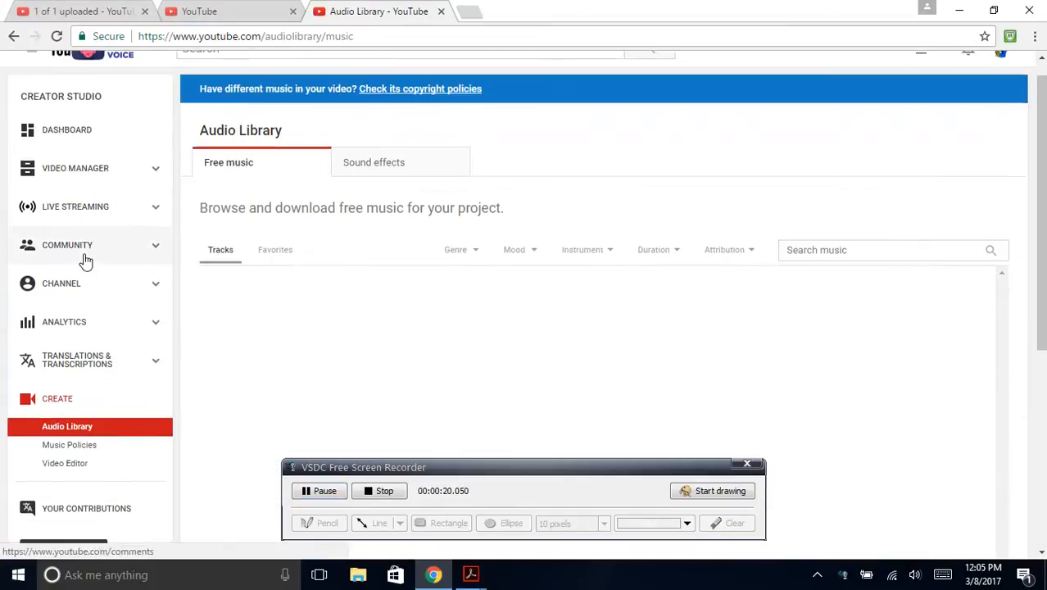
{"action": "scroll", "scroll_direction": "down", "scroll_amount": 3}
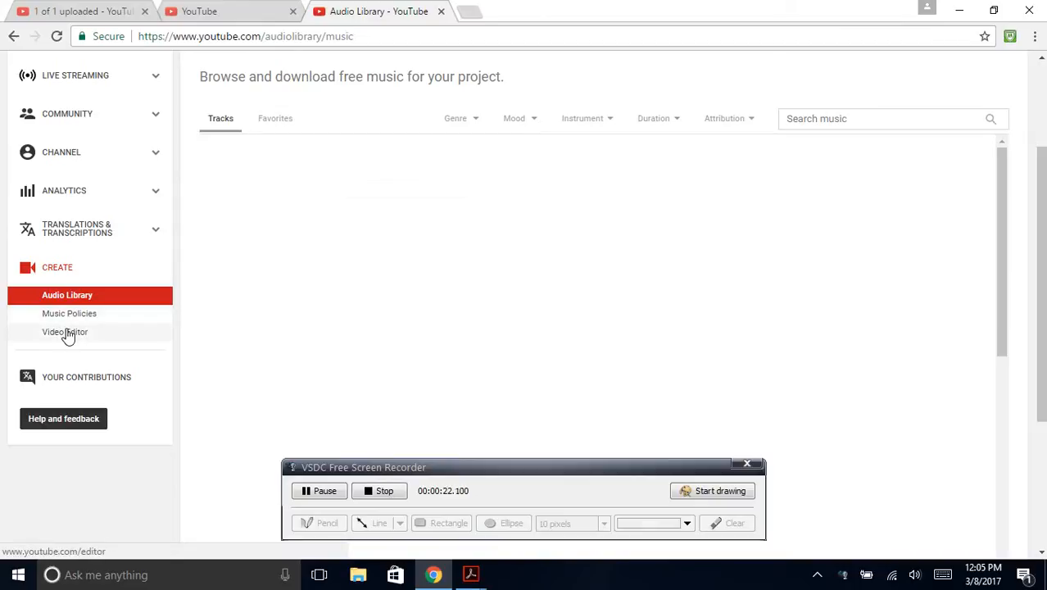
- Open Video Editor and rename the new project to 'My Edited Video 3'
{"action": "left_click", "coordinate": [65, 332]}
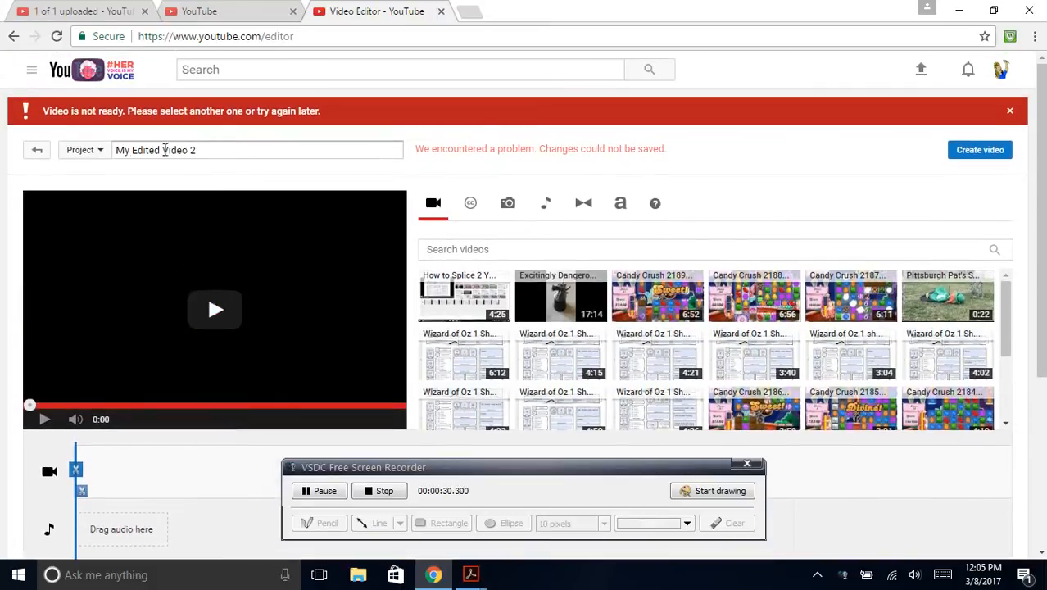
{"action": "left_click", "coordinate": [84, 150]}
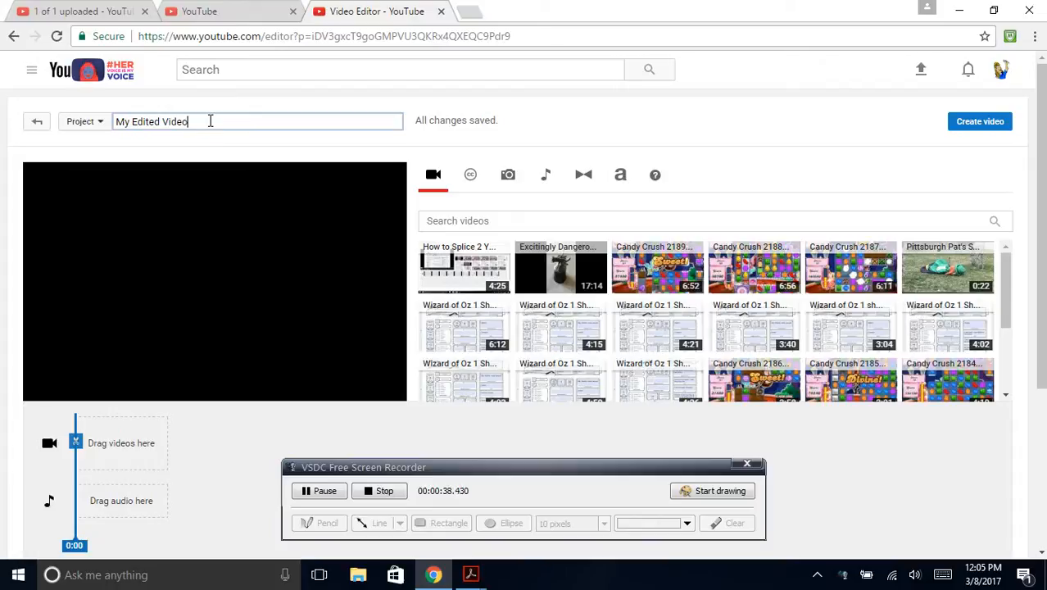
{"action": "type", "text": "3"}
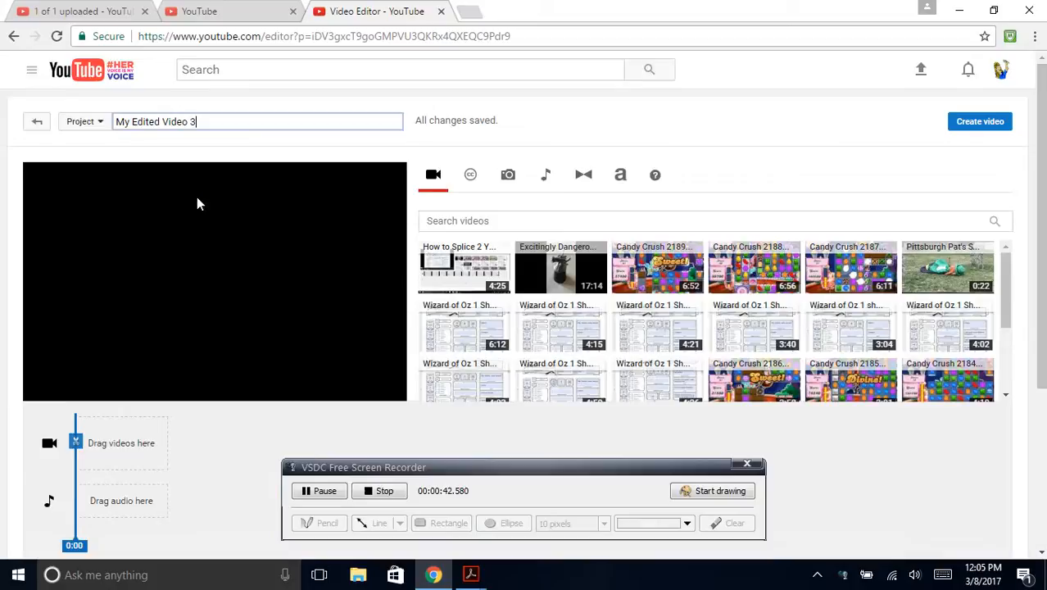
{"action": "scroll", "scroll_direction": "down", "scroll_amount": 3}
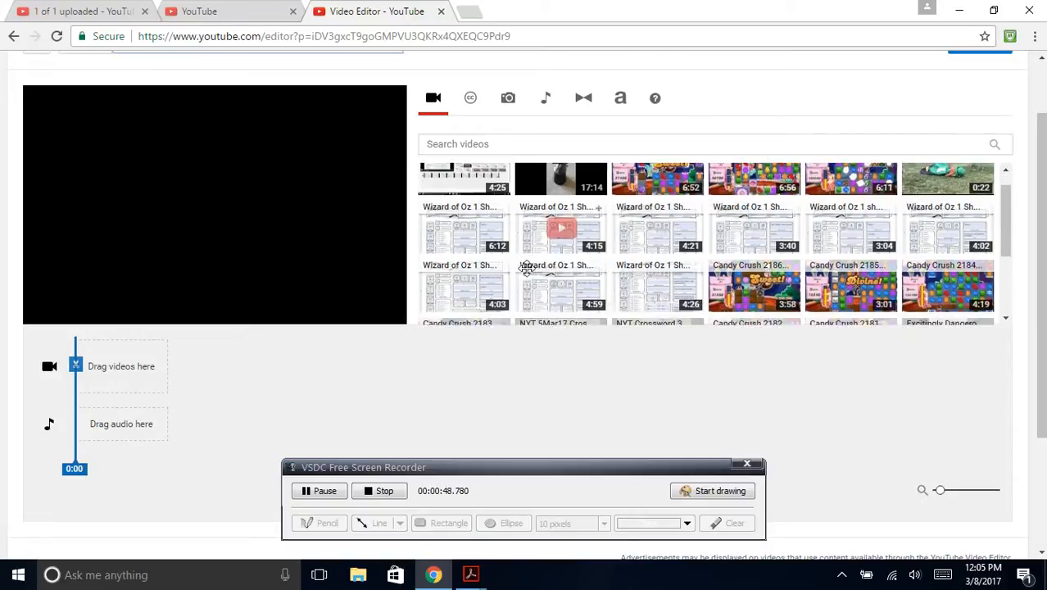
- Add the Wizard of Oz 1 Shot pt 1 Munchkinland clip to the video track
{"action": "scroll", "scroll_direction": "down", "scroll_amount": 3}
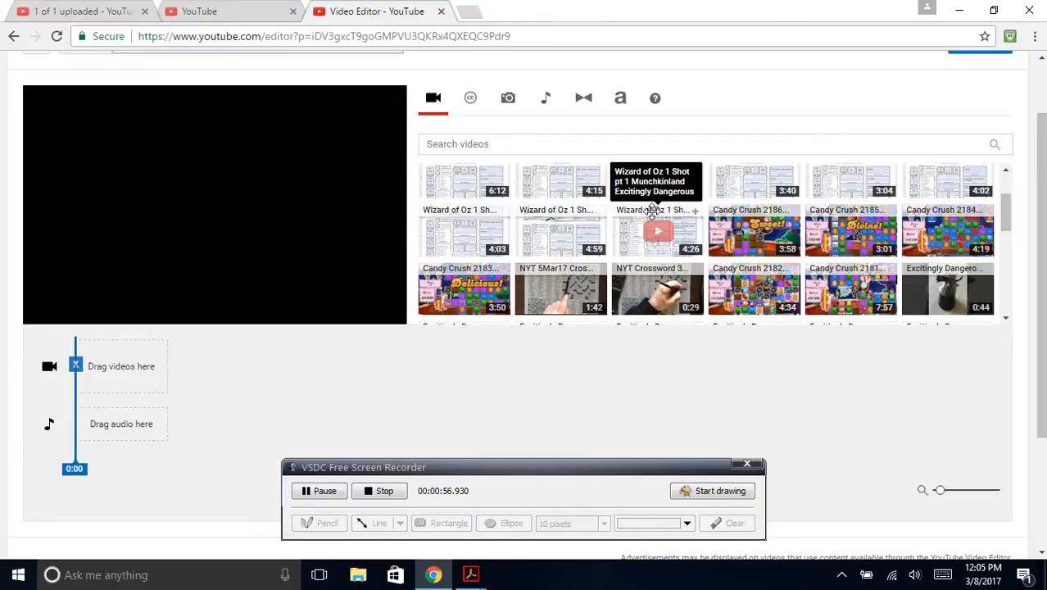
{"action": "left_click_drag", "start_coordinate": [656, 233], "coordinate": [152, 367]}
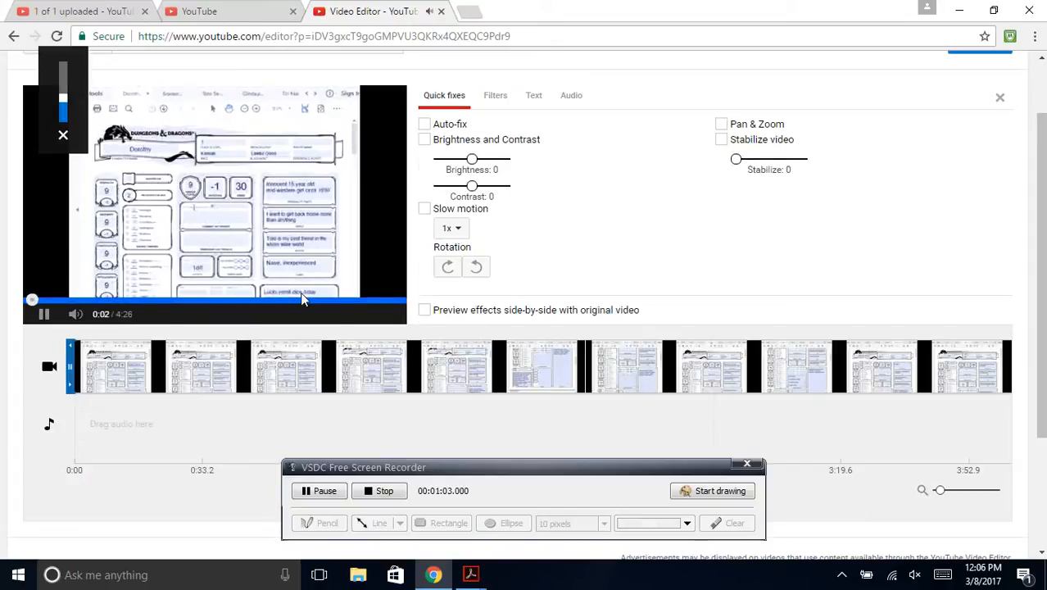
{"action": "left_click", "coordinate": [44, 314]}
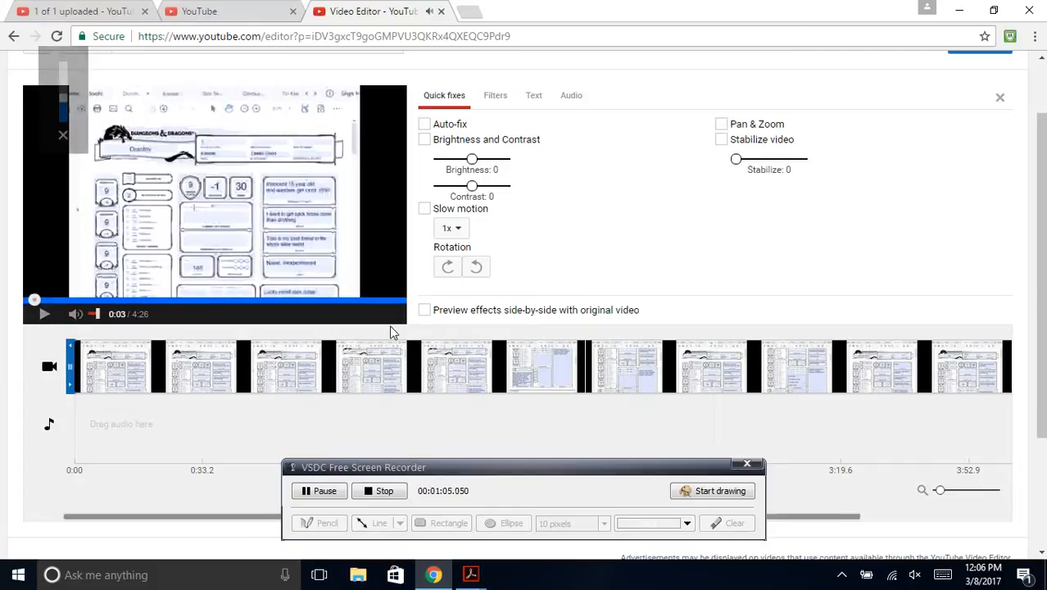
- Scroll along the 4:26 clip on the timeline and pause its preview
{"action": "scroll", "scroll_direction": "down", "scroll_amount": 3}
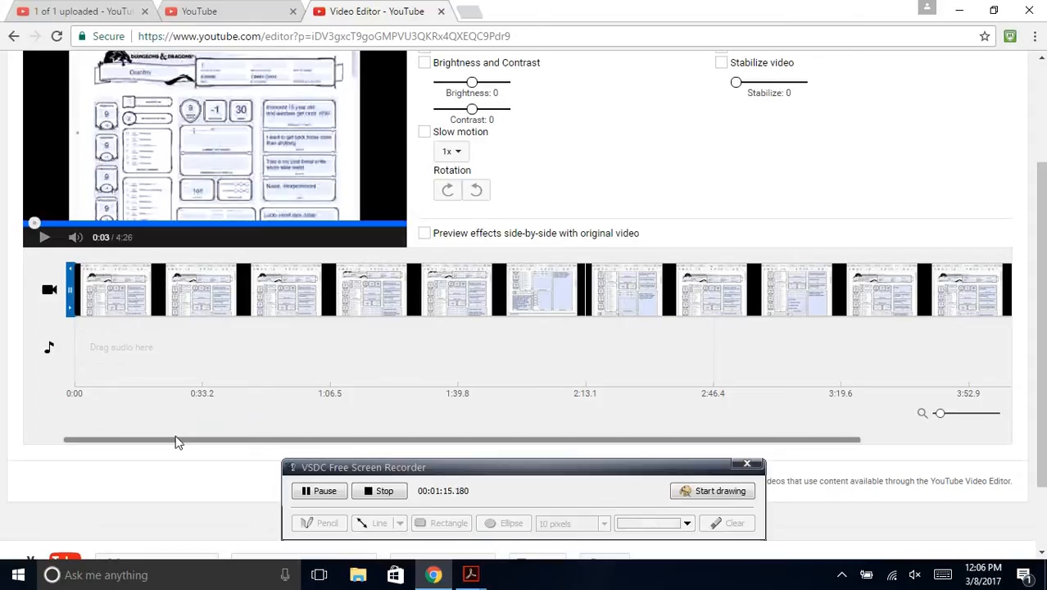
{"action": "scroll", "scroll_direction": "right", "scroll_amount": 3}
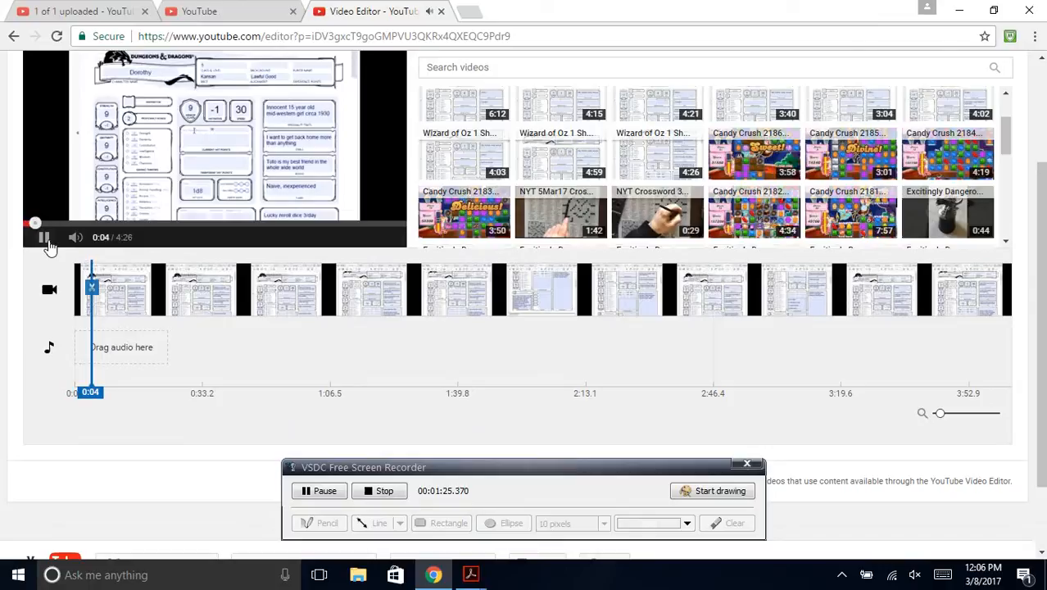
{"action": "left_click", "coordinate": [45, 238]}
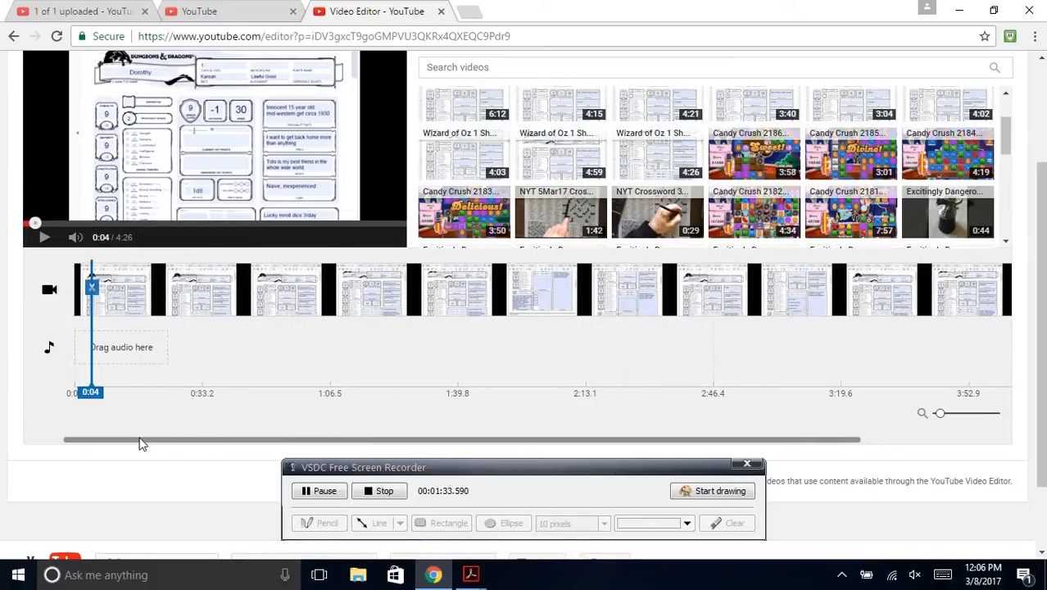
{"action": "scroll", "scroll_direction": "right", "scroll_amount": 3}
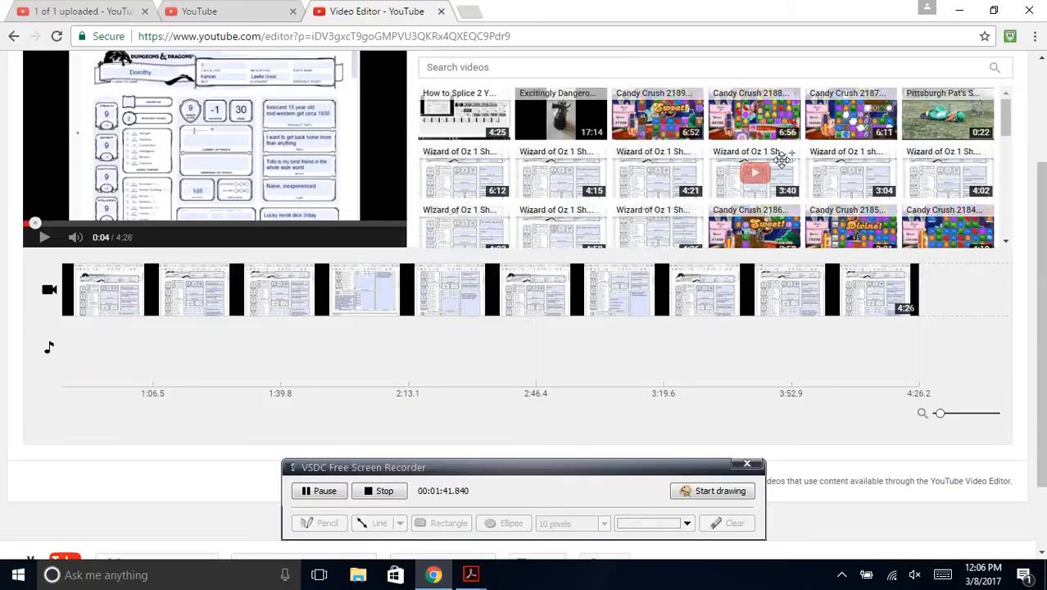
- Append the 4:59 Wizard of Oz pt 2 clip, extending the timeline to about 9:25
{"action": "scroll", "scroll_direction": "down", "scroll_amount": 3}
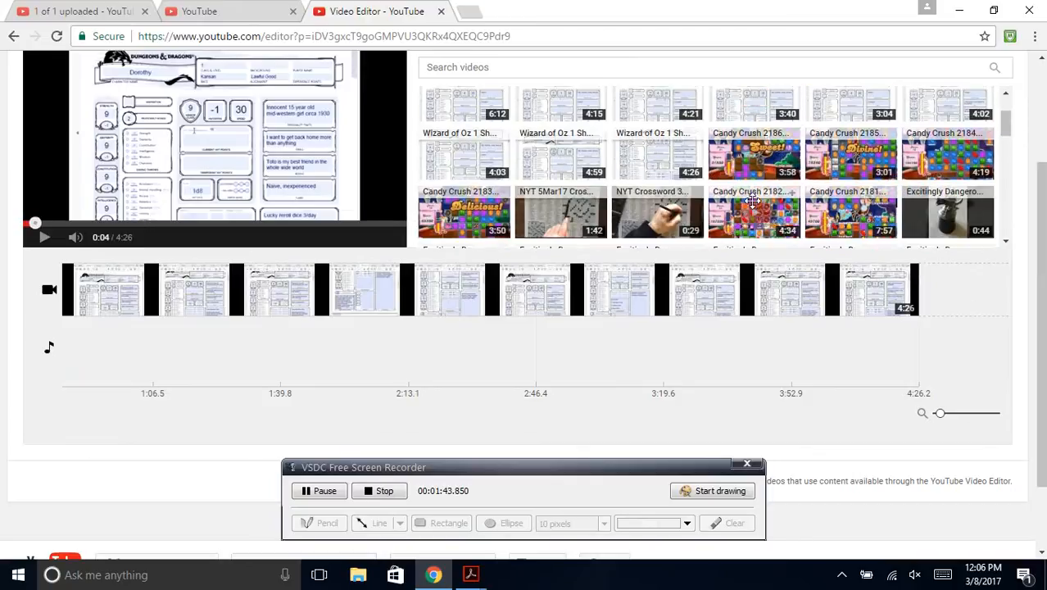
{"action": "mouse_move", "coordinate": [561, 155]}
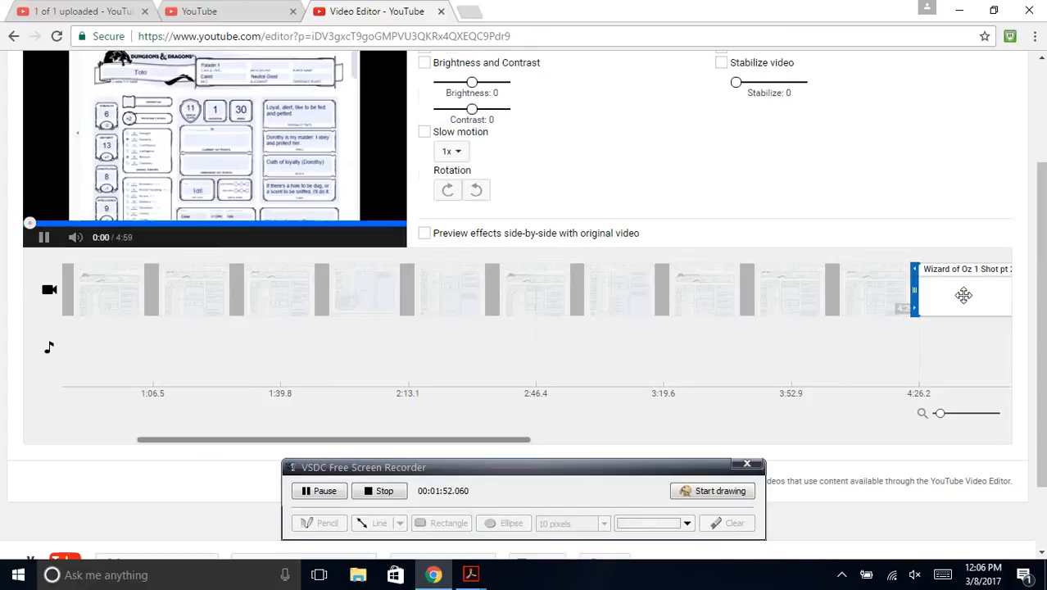
{"action": "left_click", "coordinate": [44, 237]}
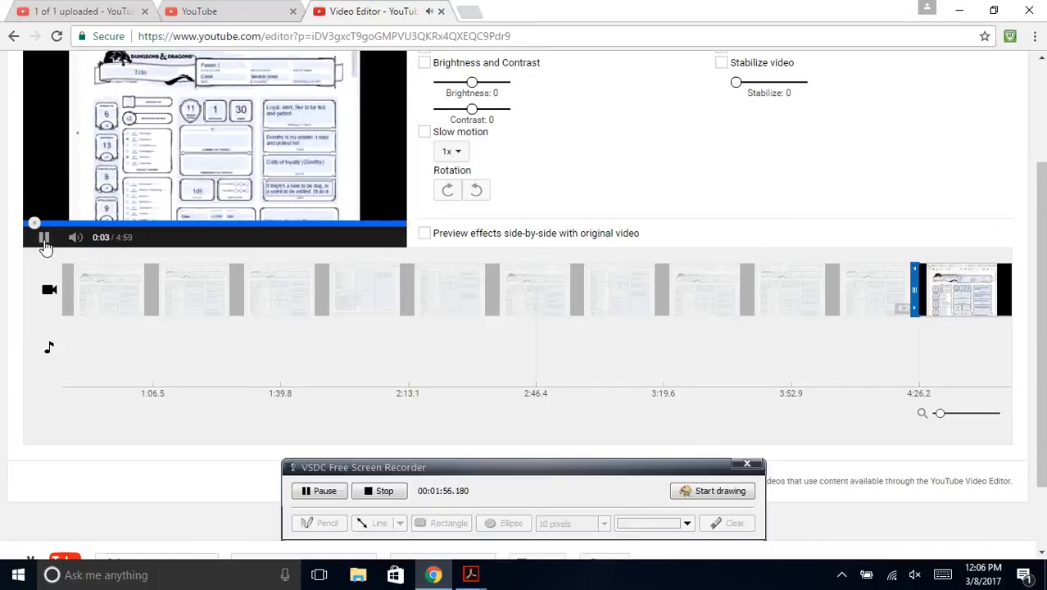
{"action": "scroll", "scroll_direction": "down", "scroll_amount": 3}
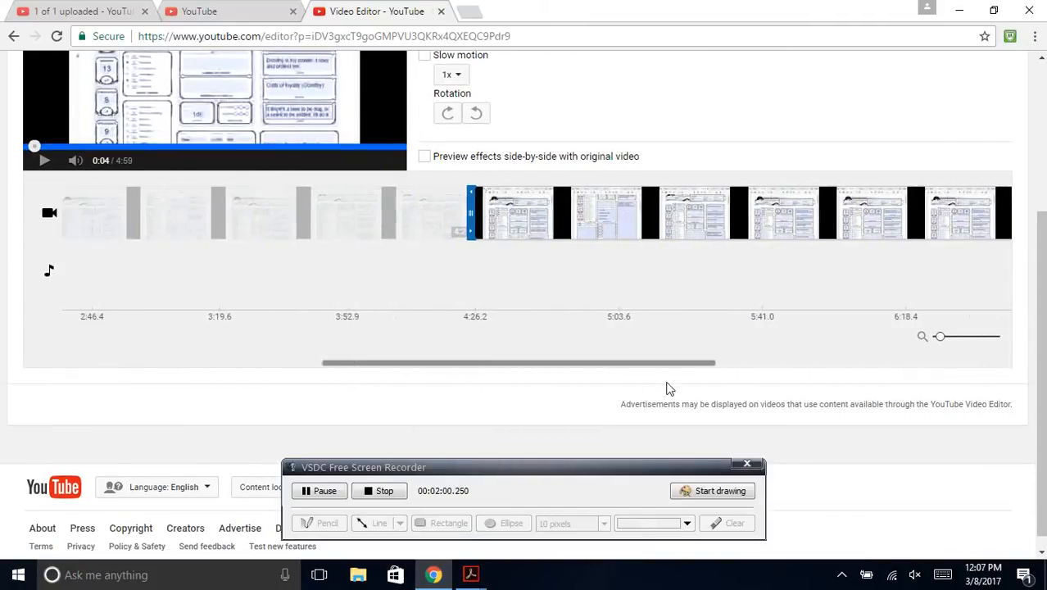
{"action": "scroll", "scroll_direction": "right", "scroll_amount": 3}
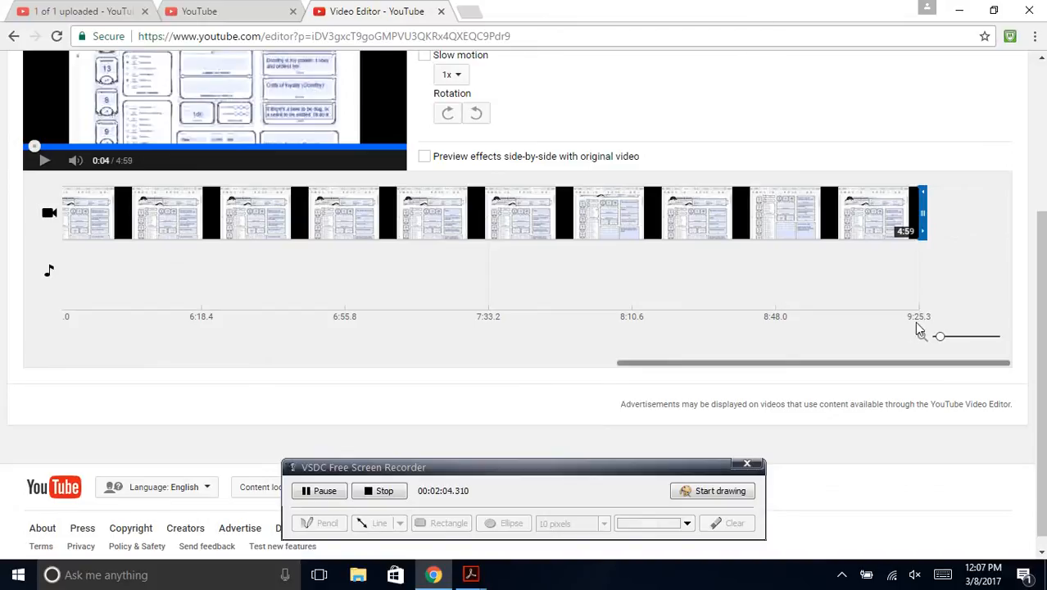
{"action": "scroll", "scroll_direction": "up", "scroll_amount": 3}
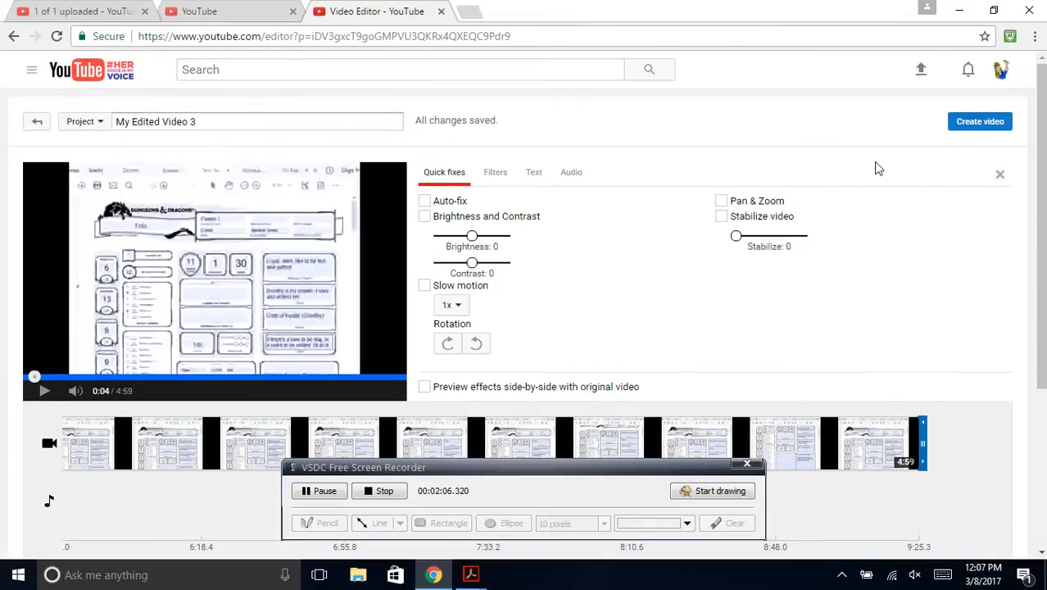
- Create the video from the project and view its processing watch page
{"action": "left_click", "coordinate": [980, 121]}
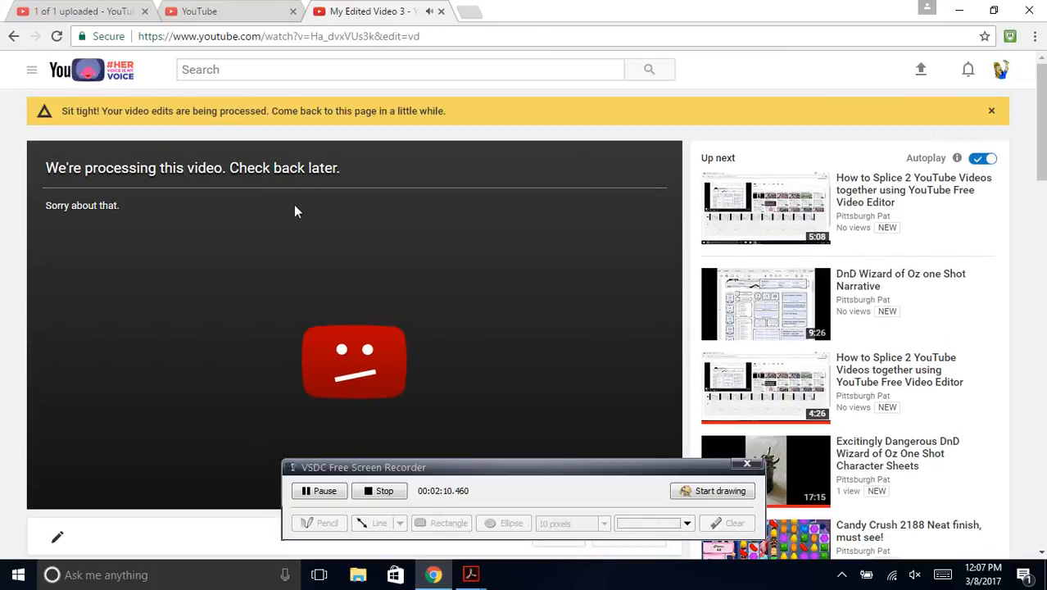
{"action": "scroll", "scroll_direction": "down", "scroll_amount": 3}
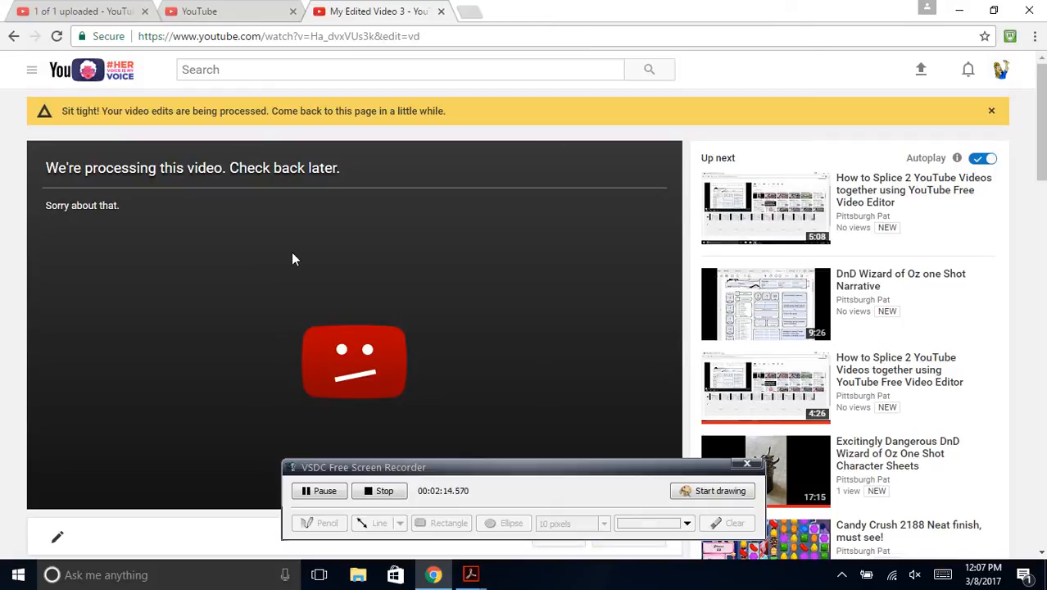
{"action": "scroll", "scroll_direction": "down", "scroll_amount": 3}
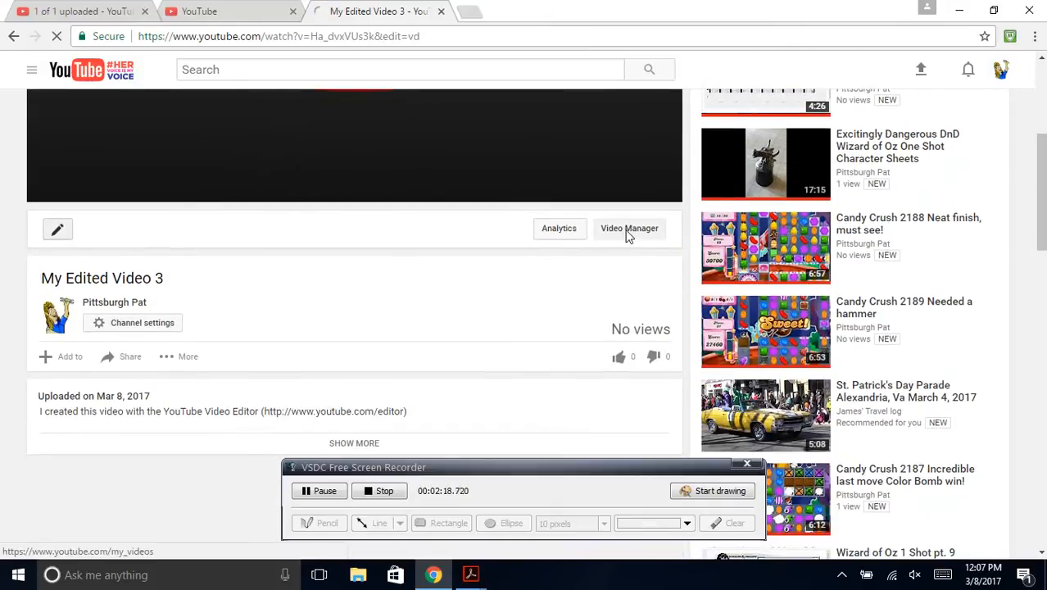
- Open My Edited Video 3's details from Video Manager and view Monetization
{"action": "left_click", "coordinate": [630, 228]}
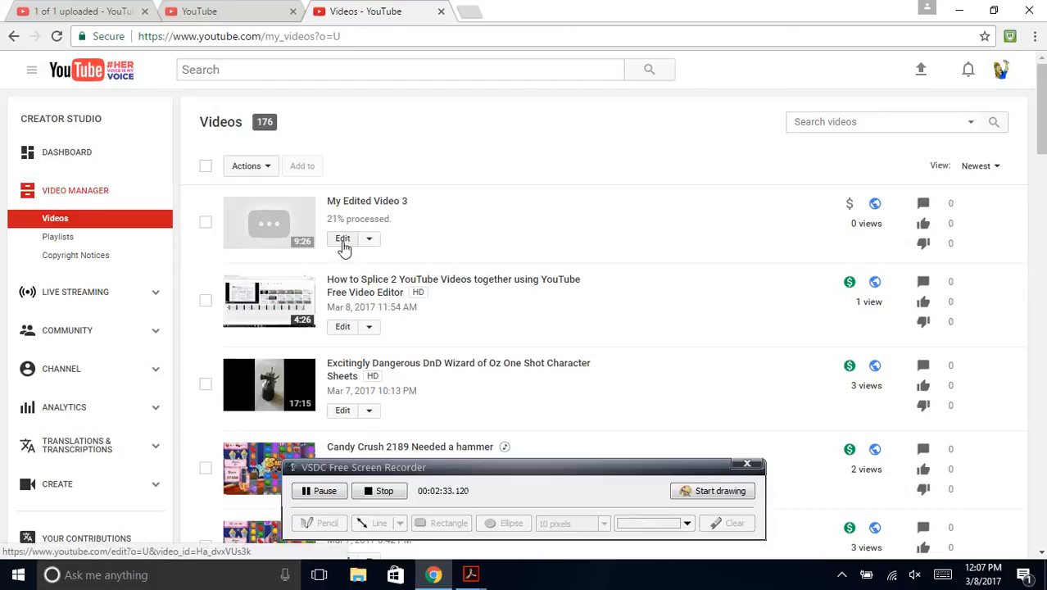
{"action": "left_click", "coordinate": [341, 238]}
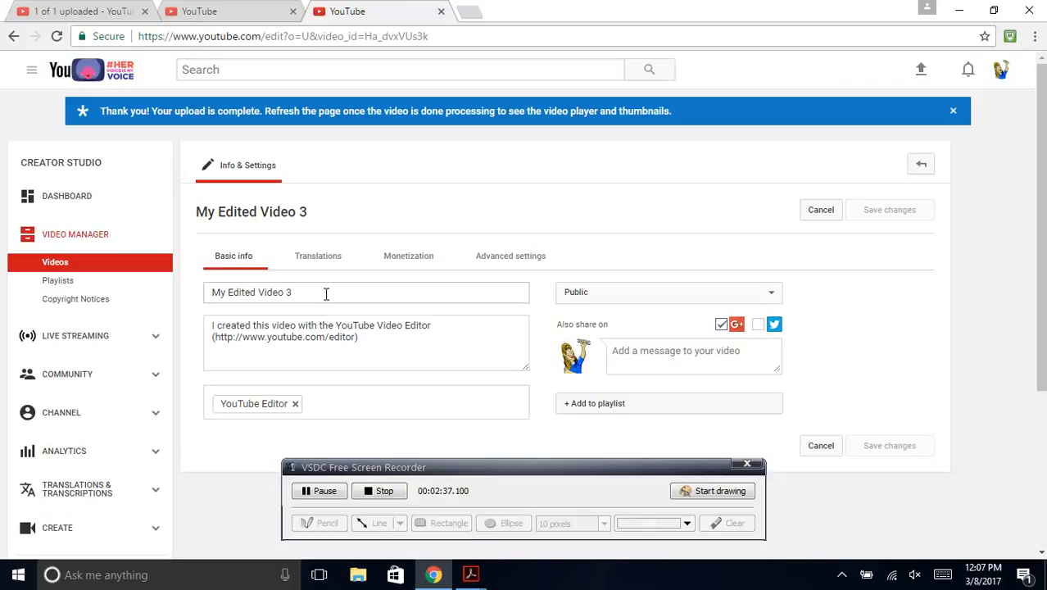
{"action": "left_click", "coordinate": [408, 256]}
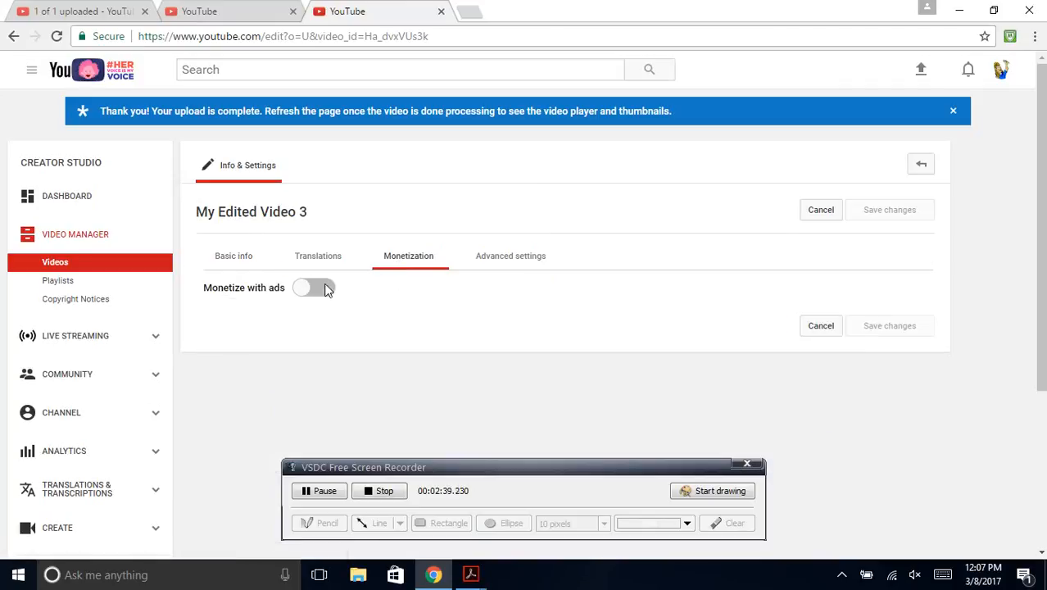
- Check the video's Advanced settings, then return to Basic info
{"action": "left_click", "coordinate": [510, 256]}
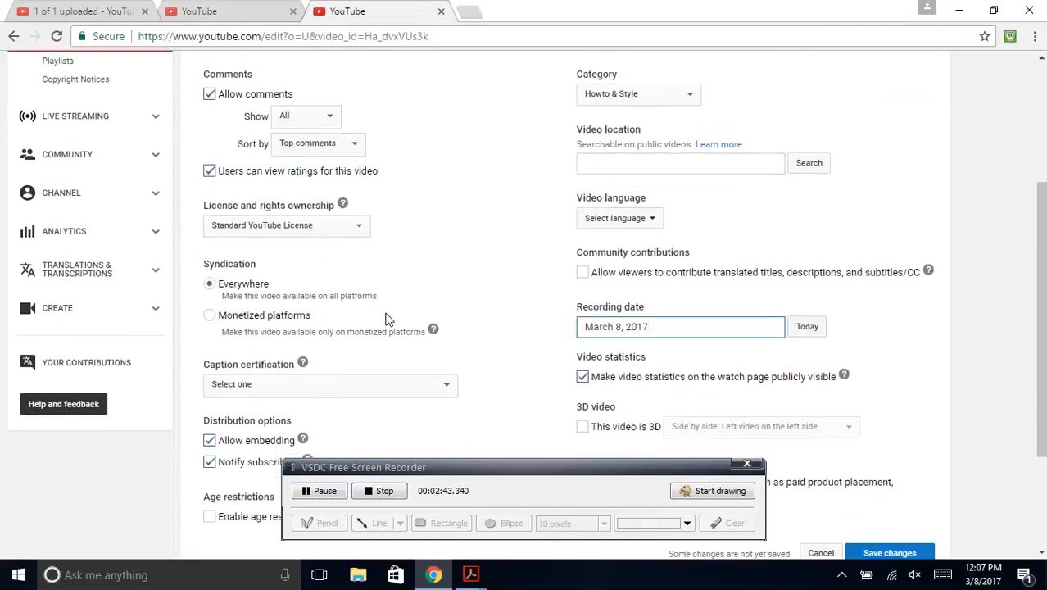
{"action": "scroll", "scroll_direction": "up", "scroll_amount": 3}
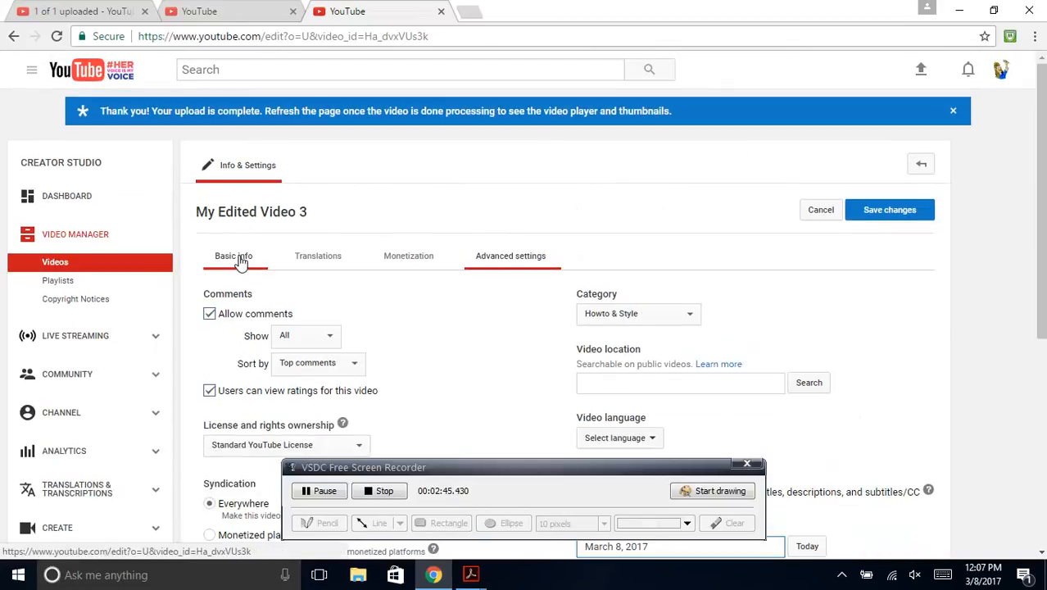
{"action": "left_click", "coordinate": [233, 256]}
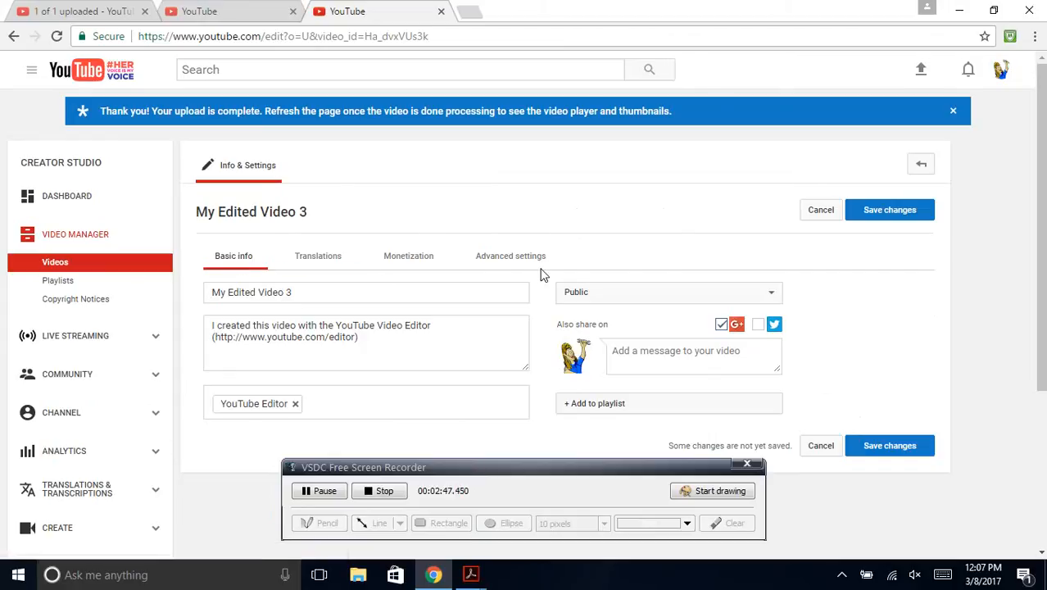